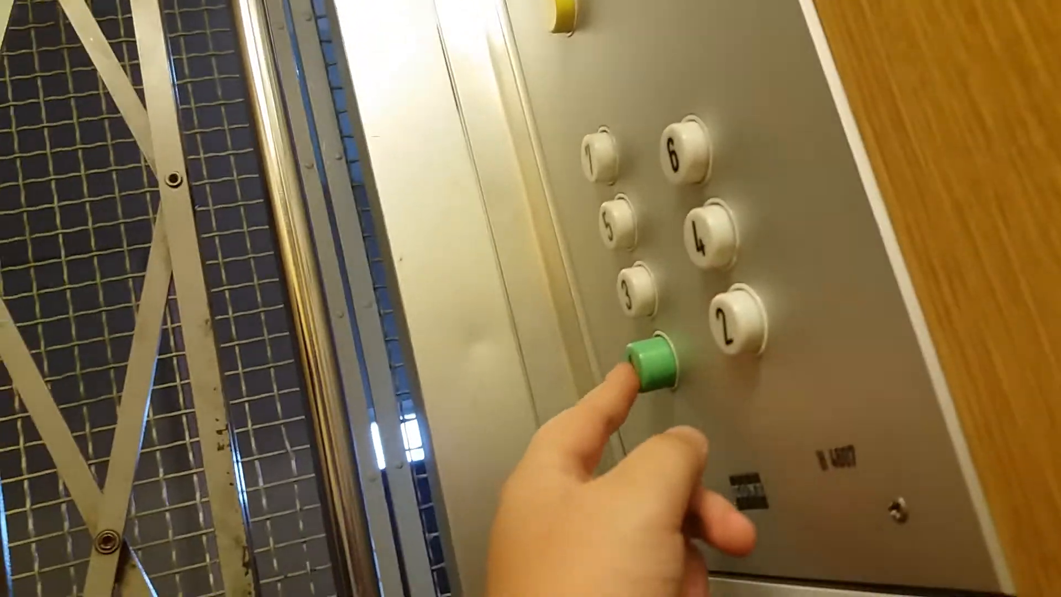
pyautogui.click(654, 366)
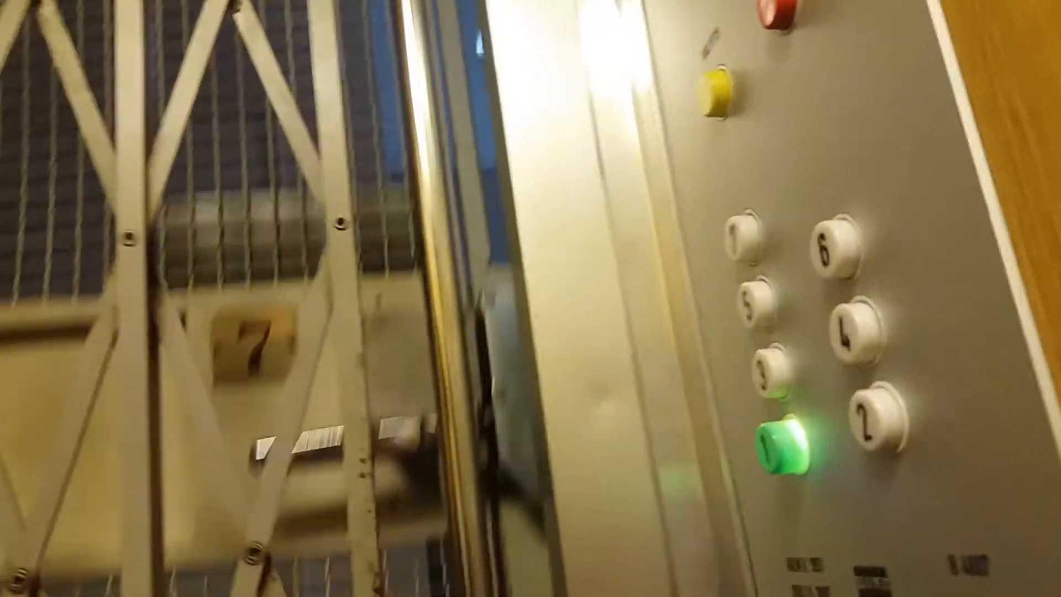